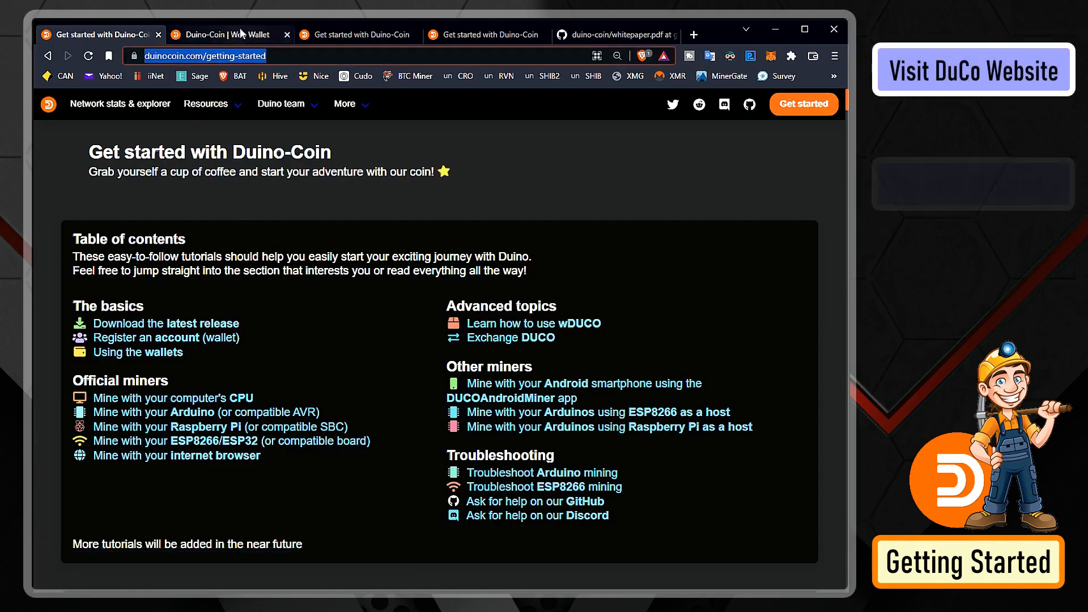
Show the Web Wallet new-wallet registration form, then scroll through the Duino-Coin whitepaper PDF.
click(229, 35)
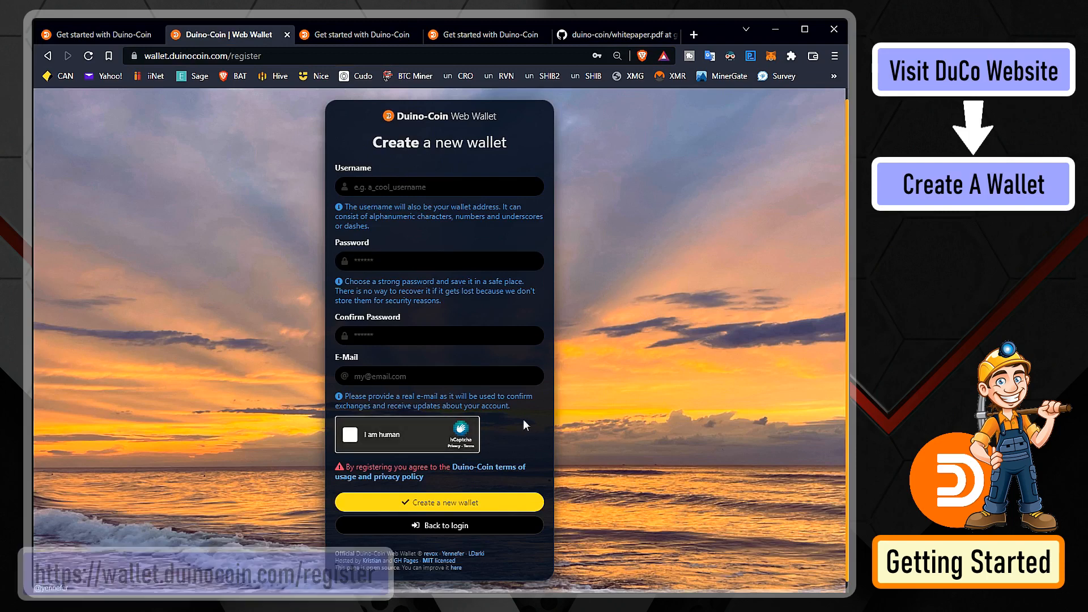
click(358, 34)
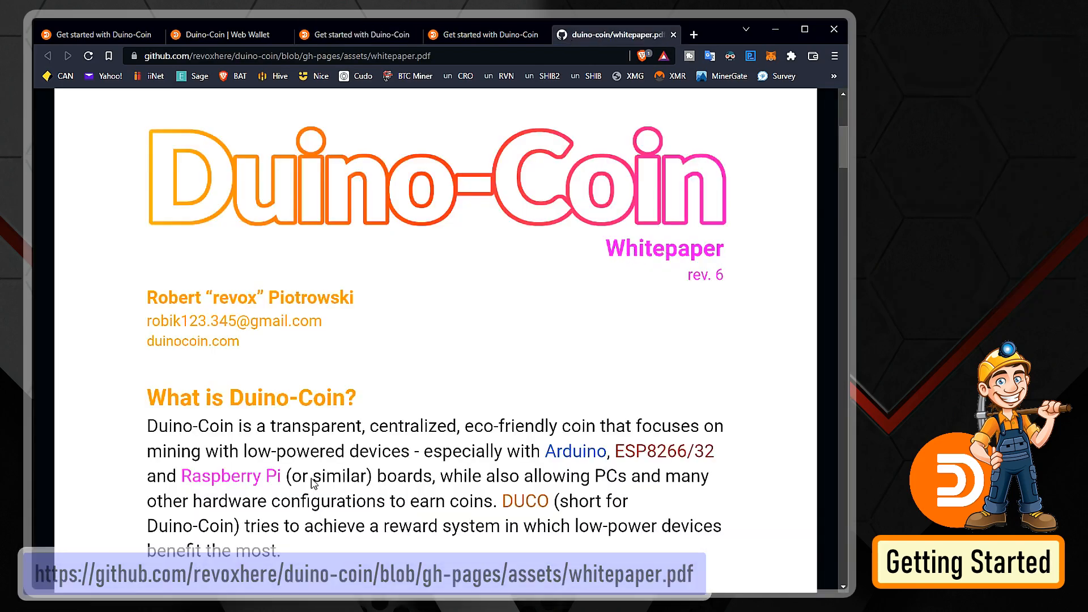
scroll(down, 3)
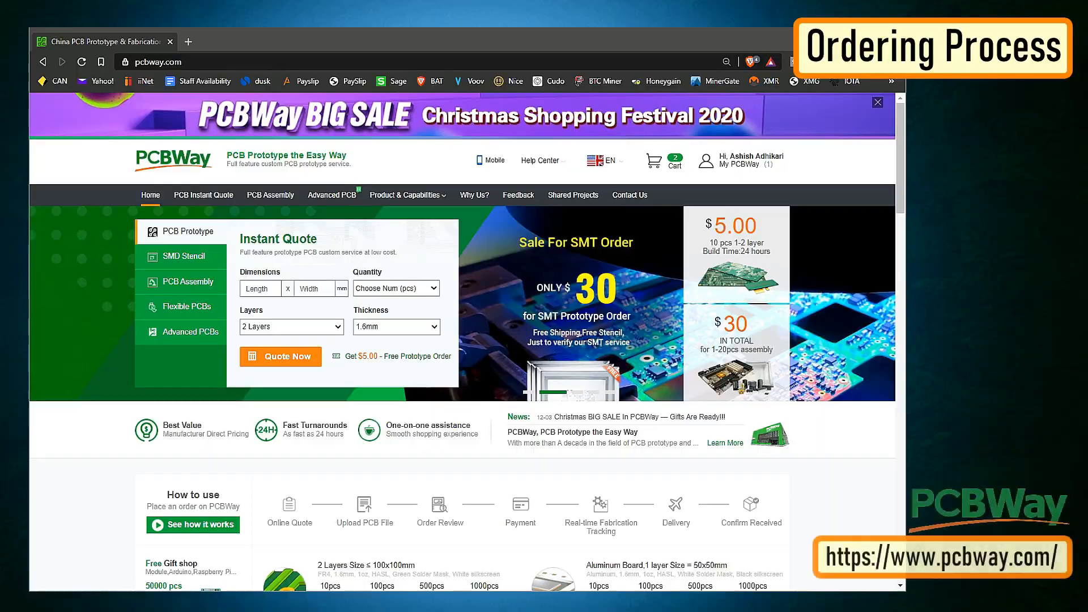
Calculate a PCBWay instant quote, save the board to the cart, and start adding Gerber files.
click(280, 356)
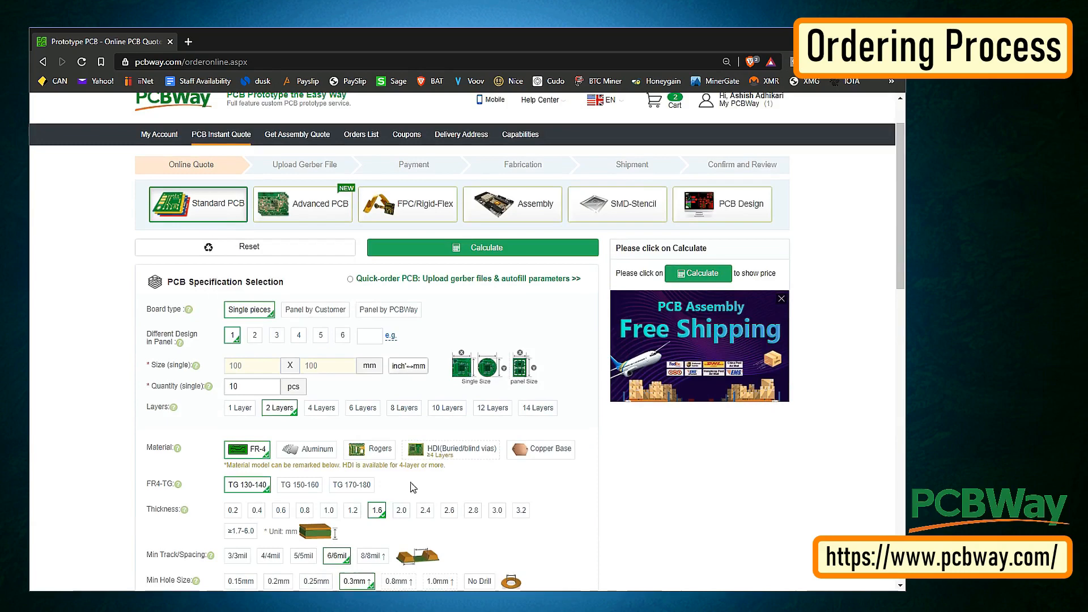
click(482, 248)
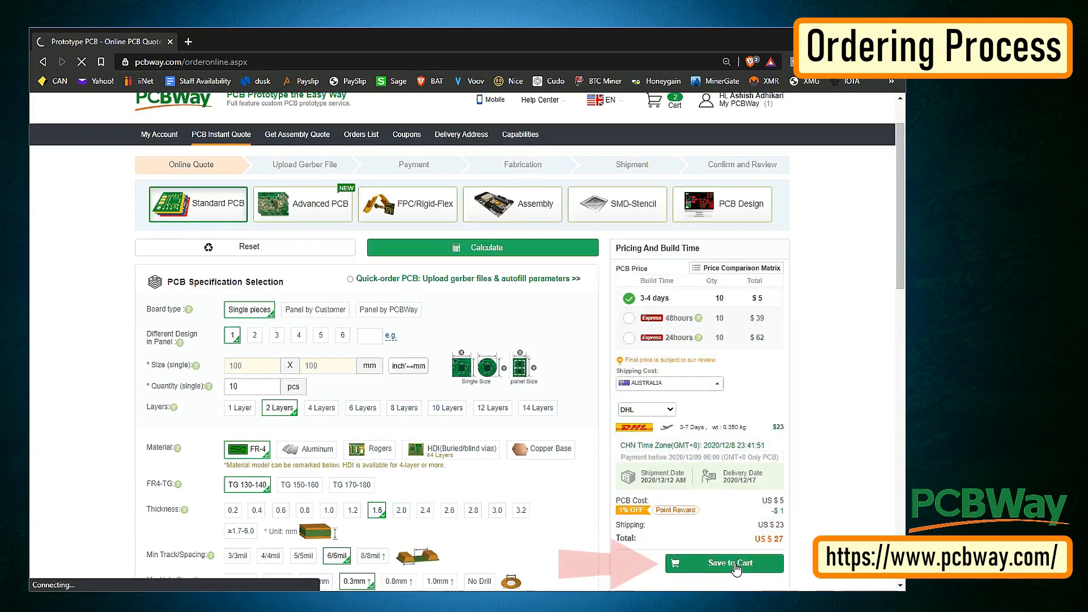
click(725, 564)
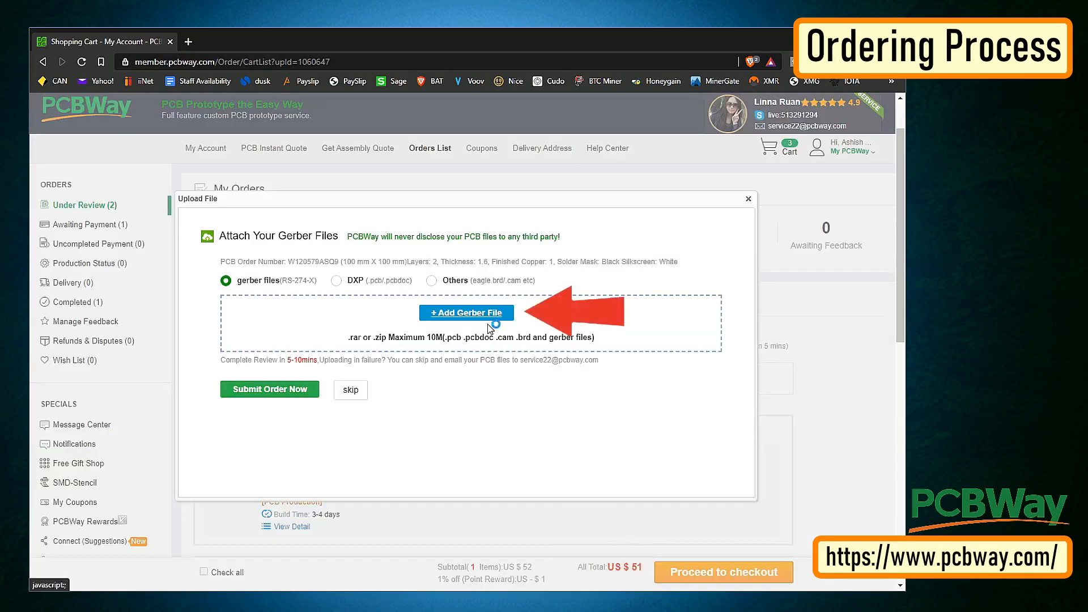
click(466, 313)
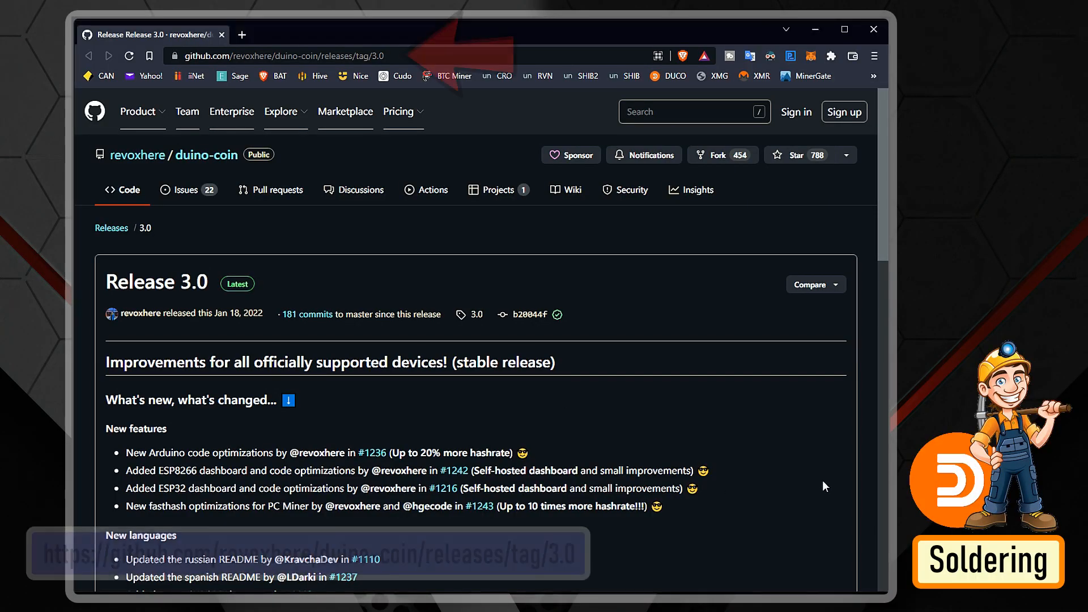
View the Release 3.0 assets on GitHub, then open ESP8266_Code_3.0.ino from File Explorer.
click(279, 56)
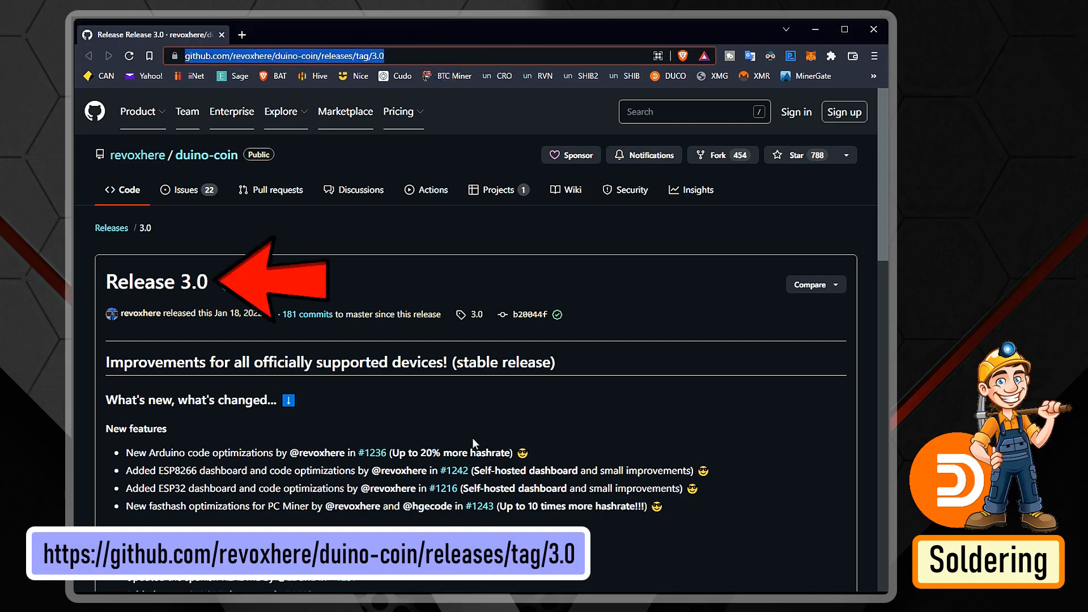
scroll(down, 3)
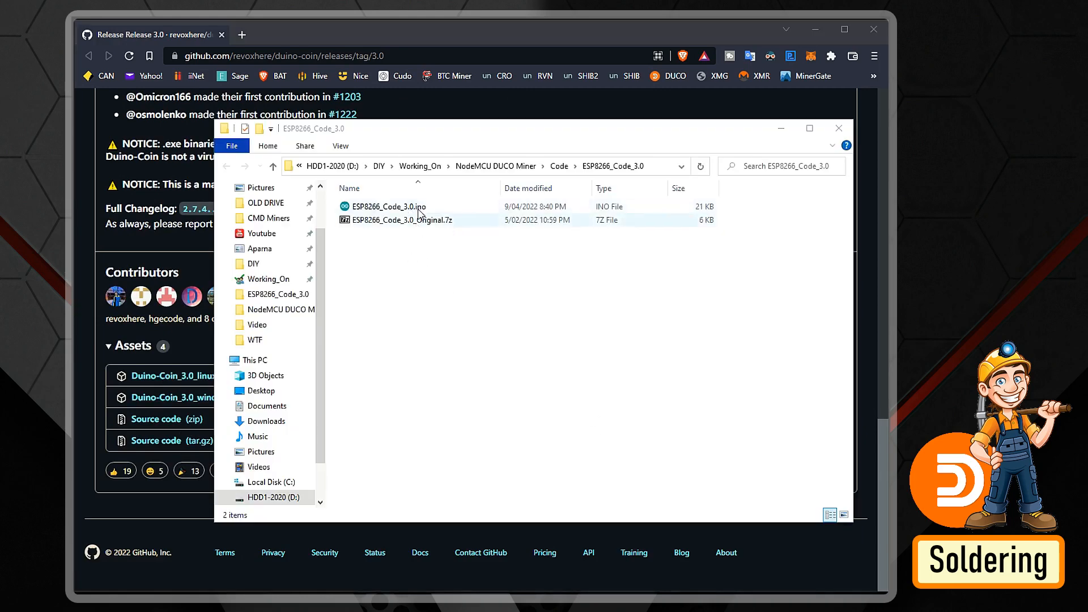
double_click(388, 206)
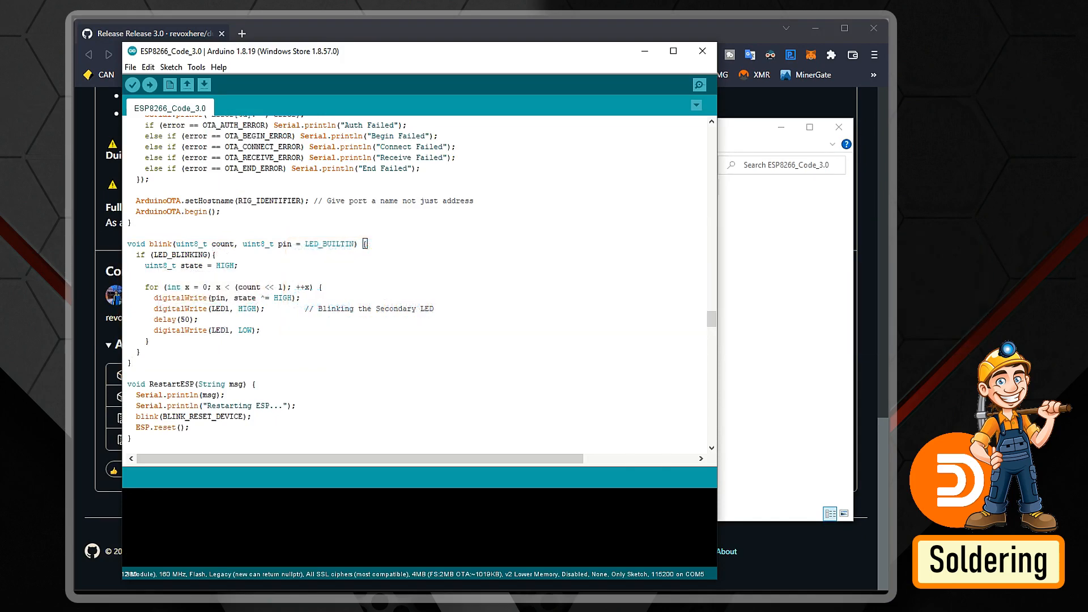
Set the NodeMCU CPU frequency to 160 MHz and upload the ESP8266_Code_3.0 sketch.
click(196, 67)
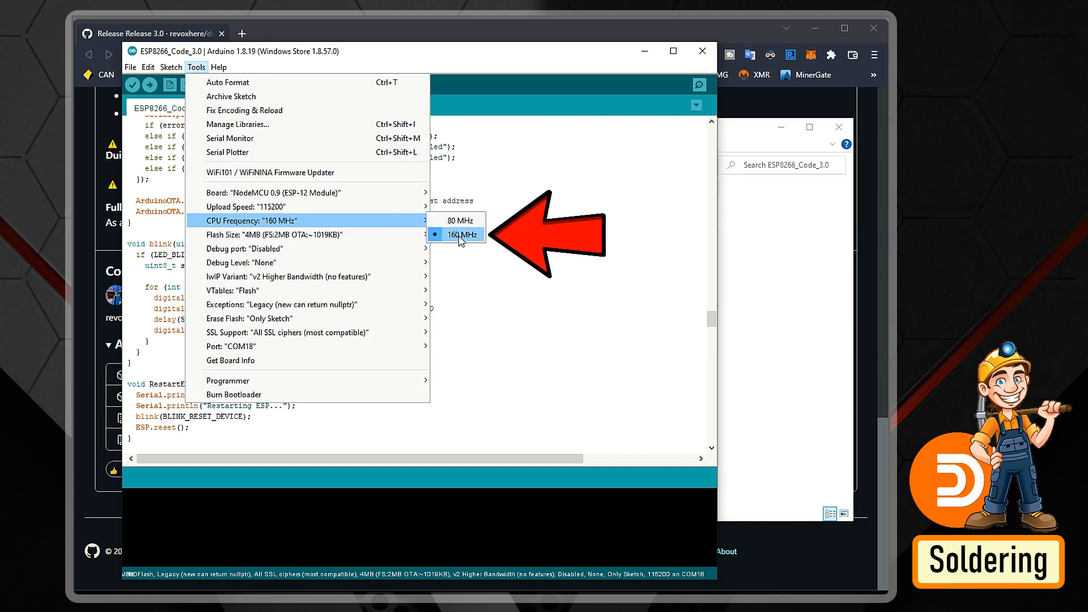
click(229, 346)
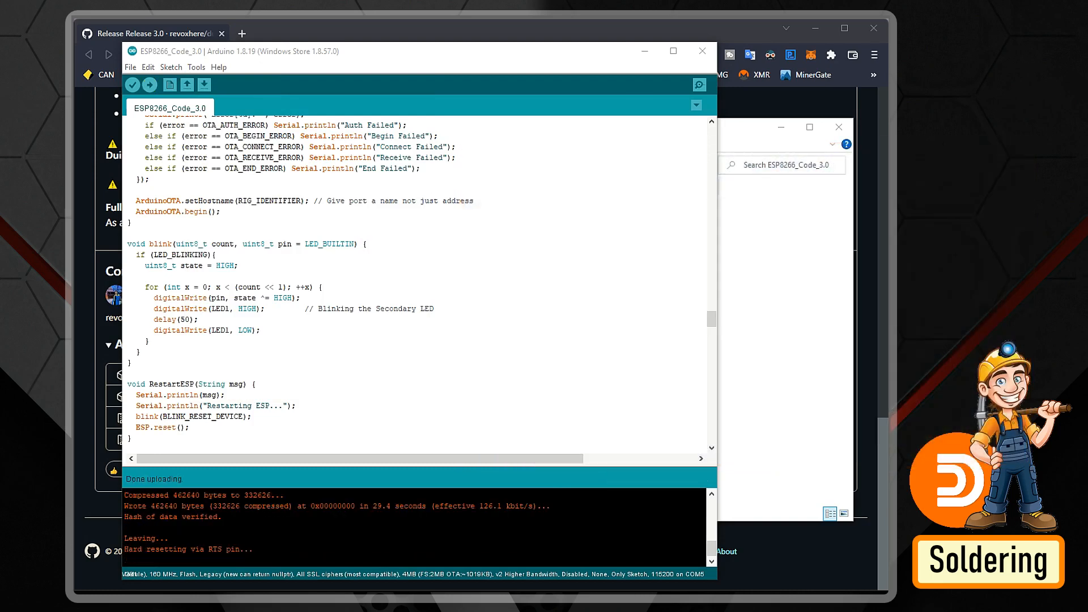
click(698, 84)
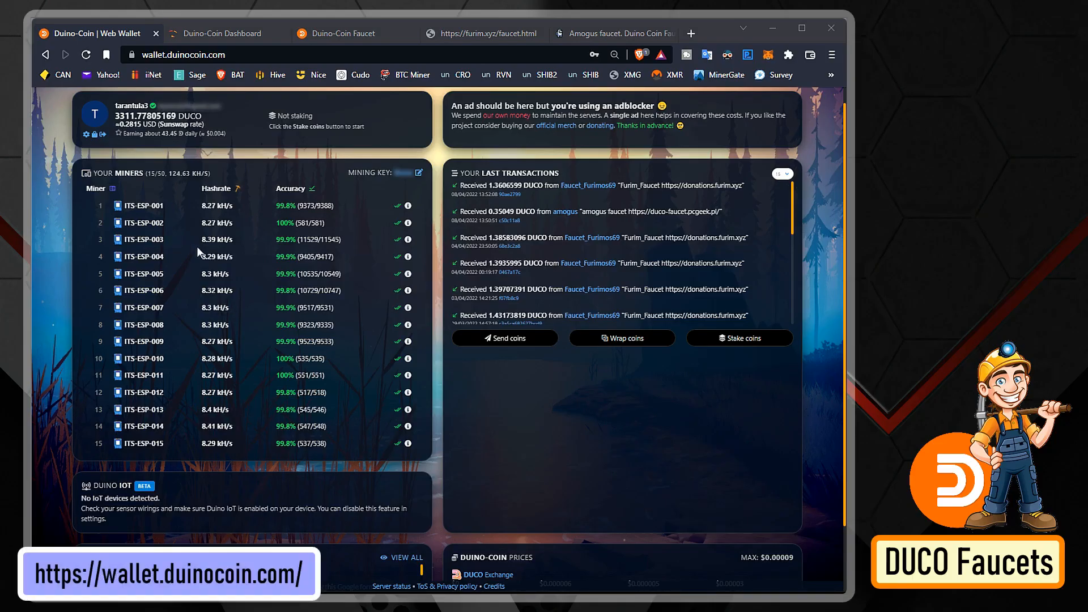
Review the 15 ESP miners' hashrates in the wallet and the dashboard's balance and estimates.
scroll(down, 3)
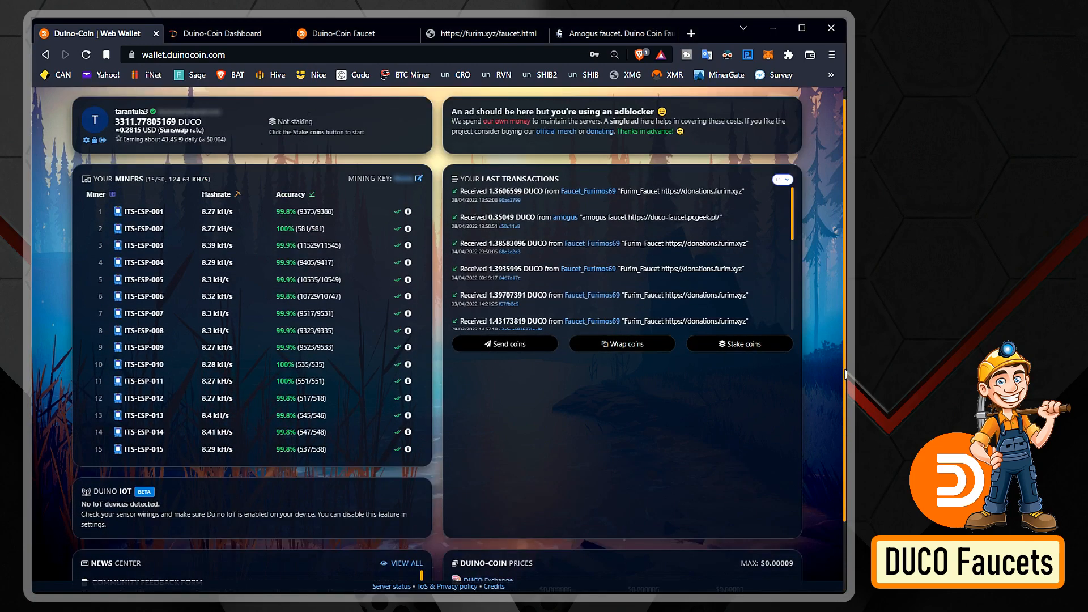
click(222, 33)
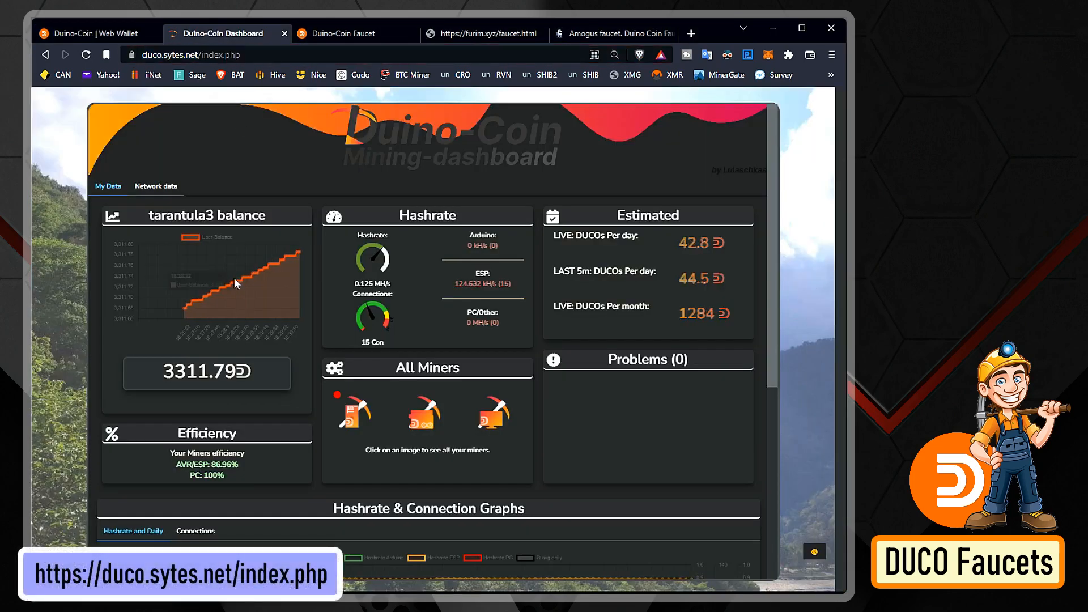
scroll(down, 3)
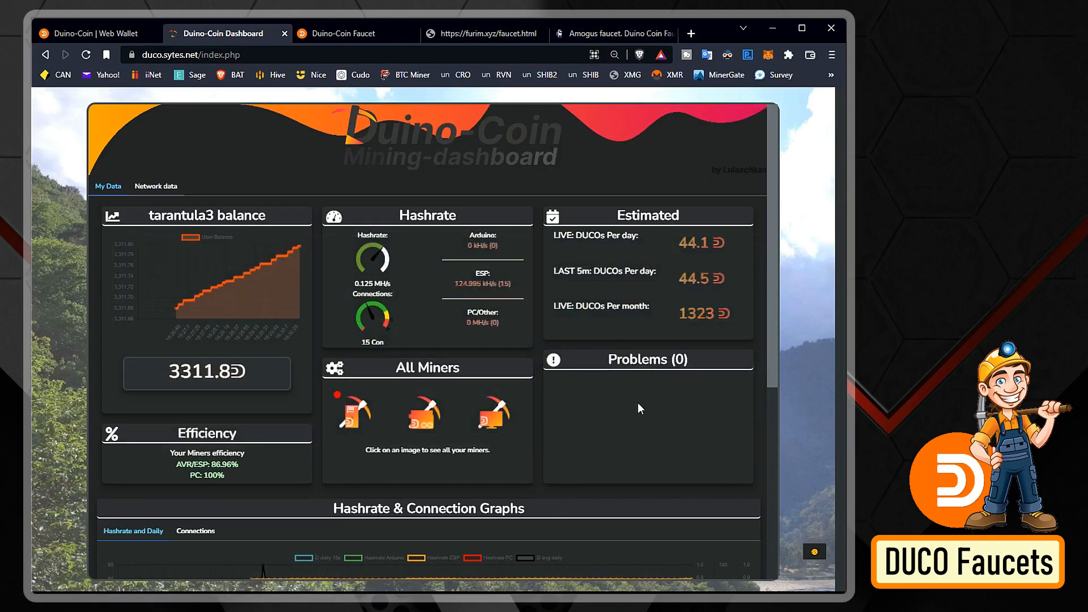
click(341, 34)
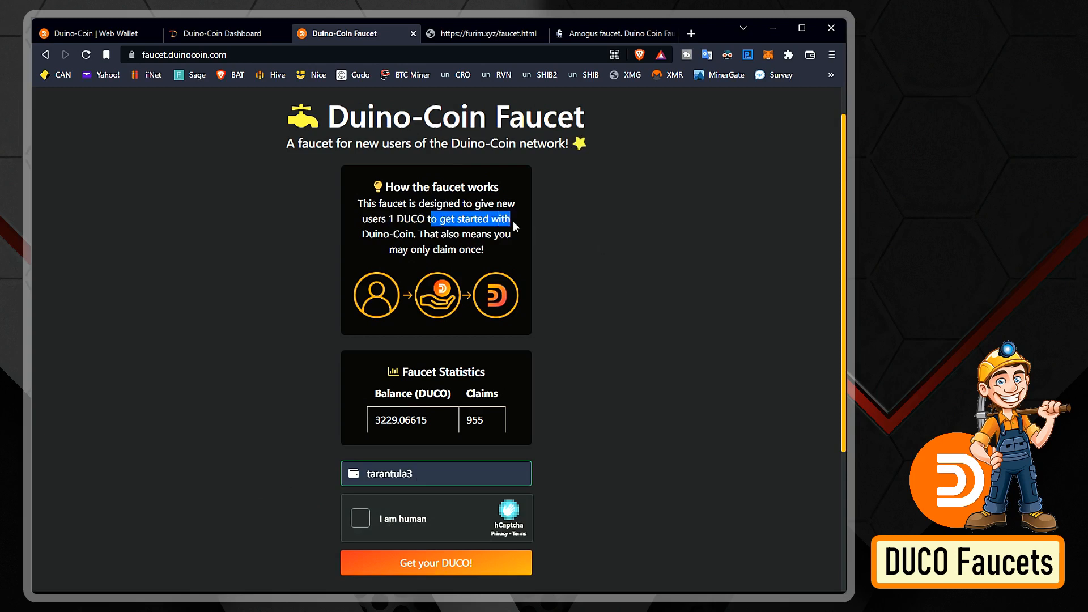
Claim DUCO from the furim.xyz faucet and confirm the payment in the wallet.
click(481, 34)
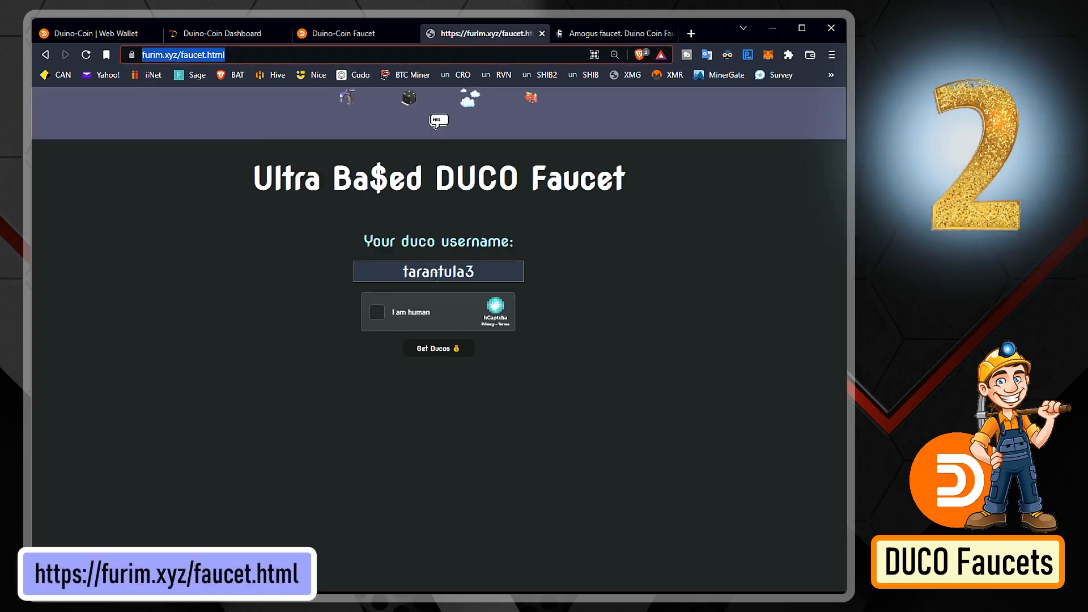
click(376, 313)
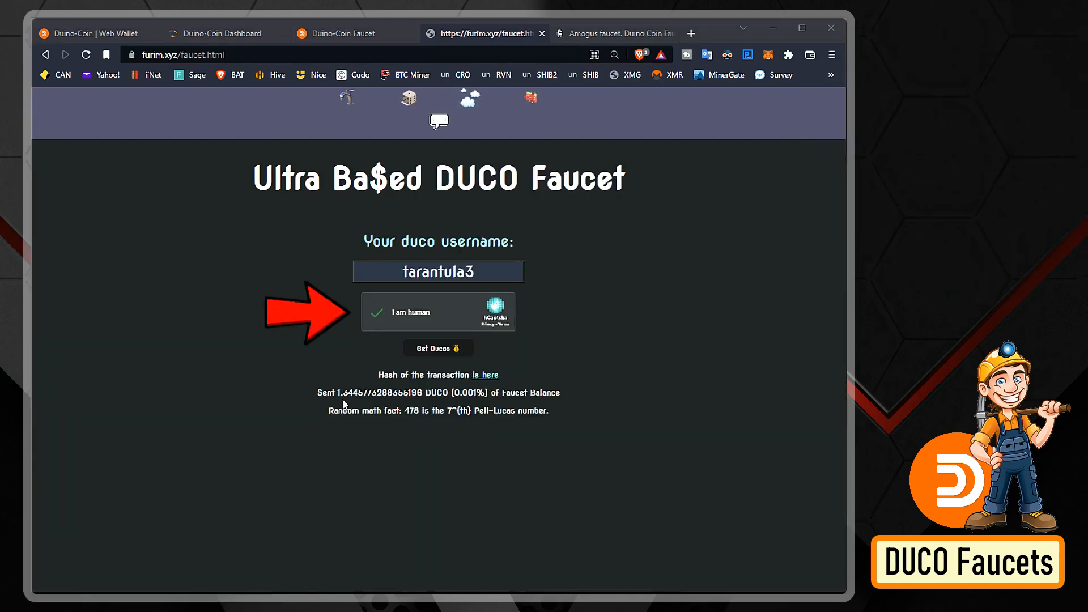
click(85, 33)
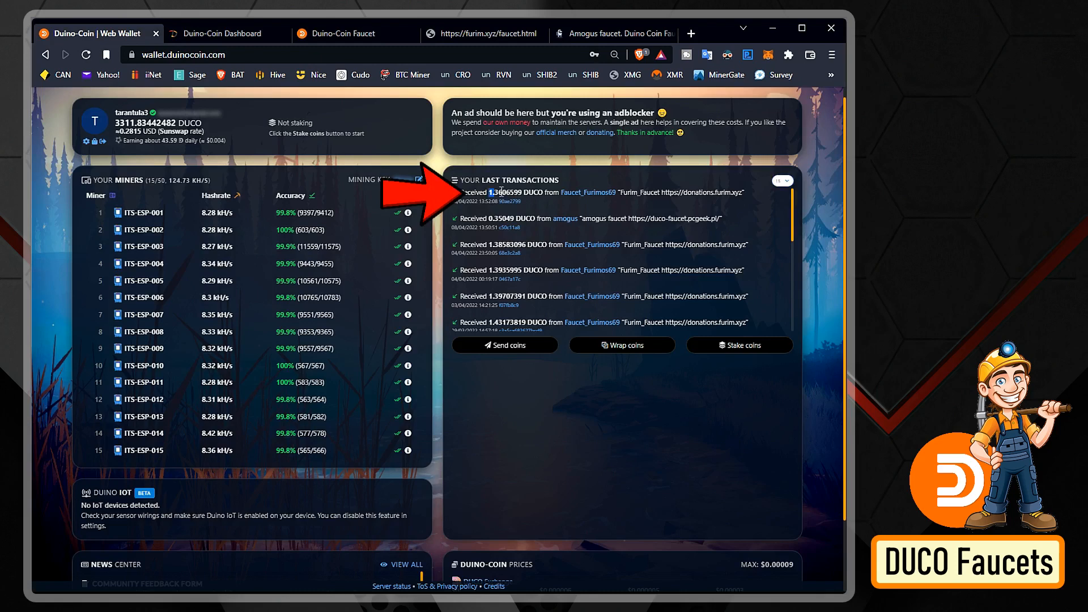
Claim DUCO from the Amogus faucet and dismiss the amount-received notice.
click(617, 33)
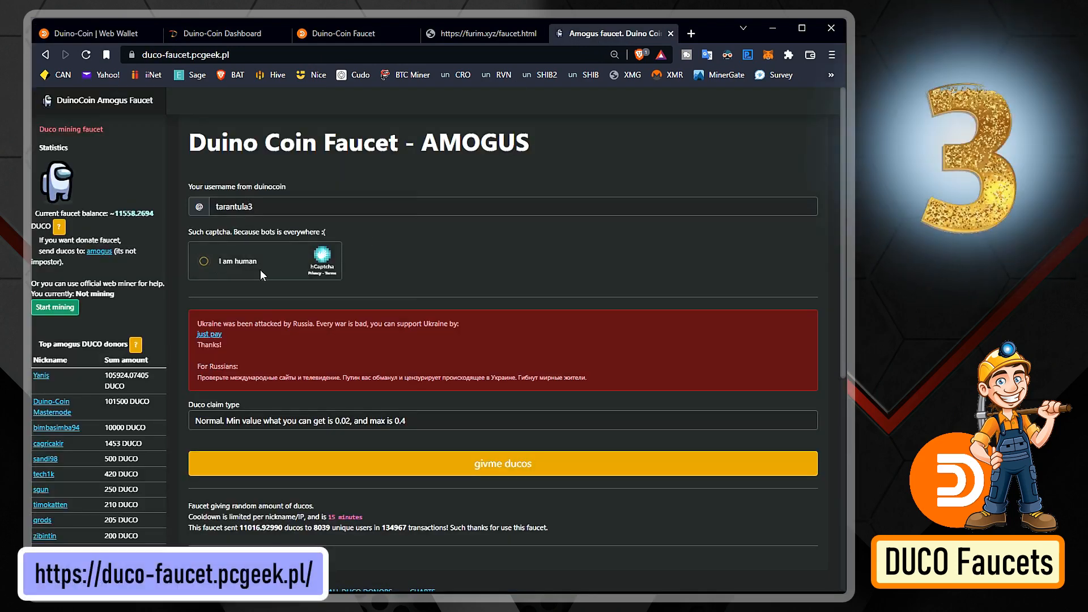
click(203, 260)
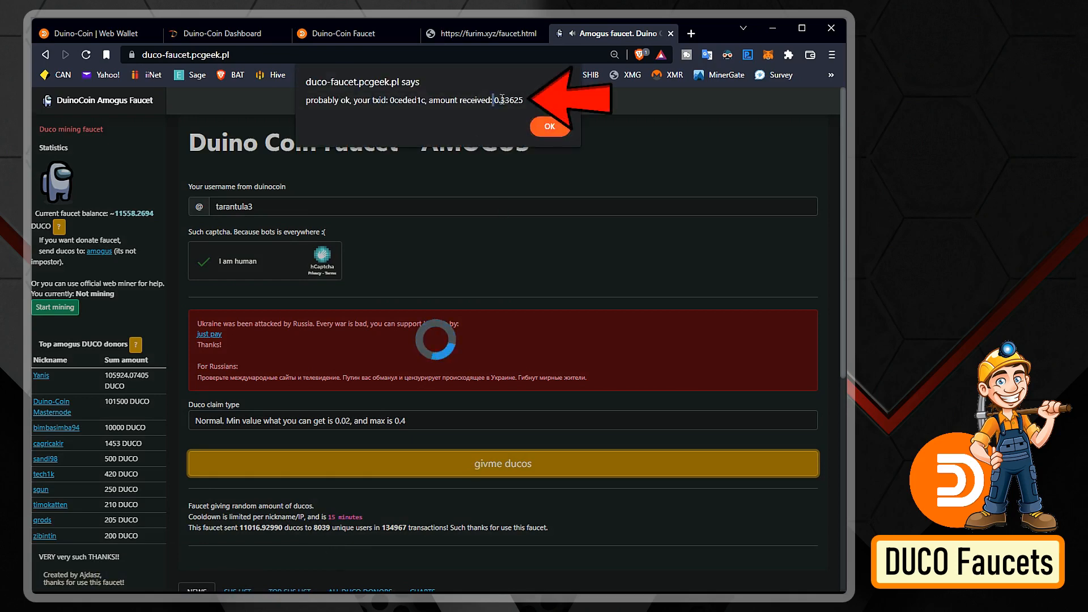
click(85, 33)
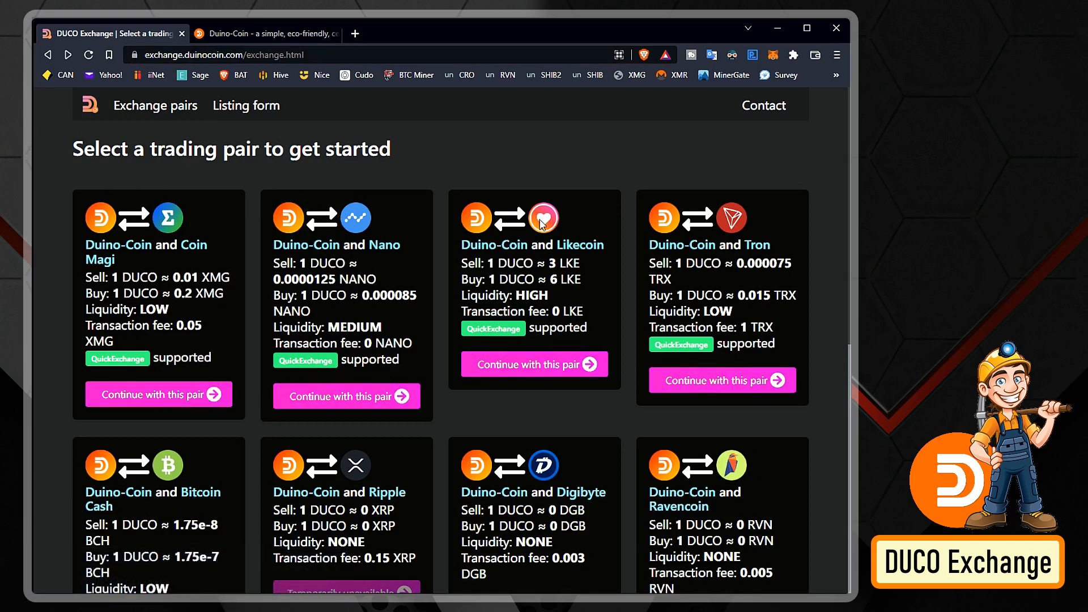
mouse_move(381, 483)
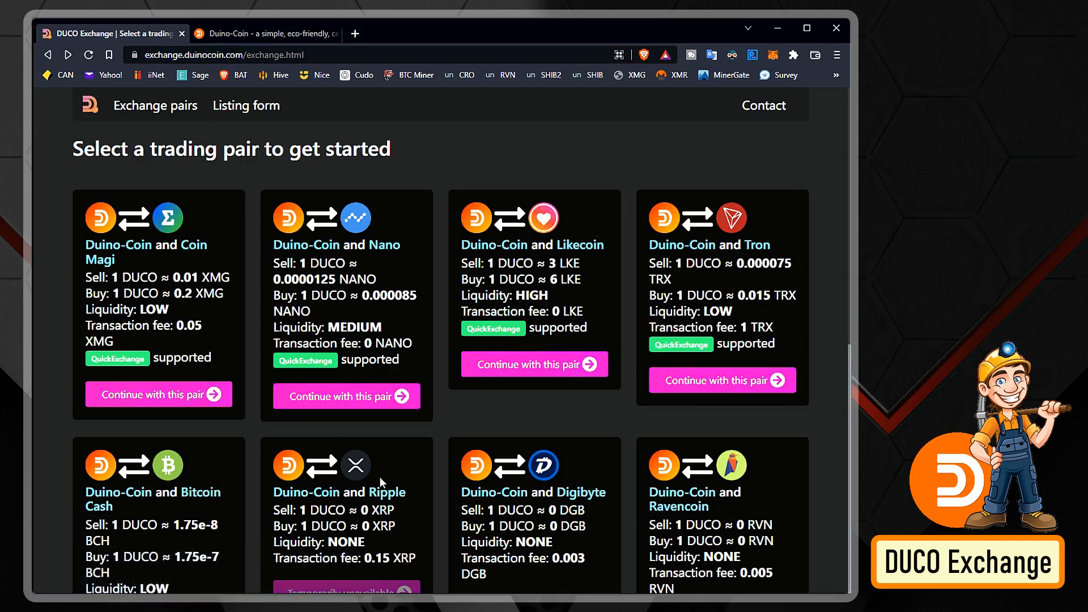
Open the Bitcoin Cash pair's exchange form, scroll through it, then view duinocoin.com's Exchanges section.
scroll(down, 3)
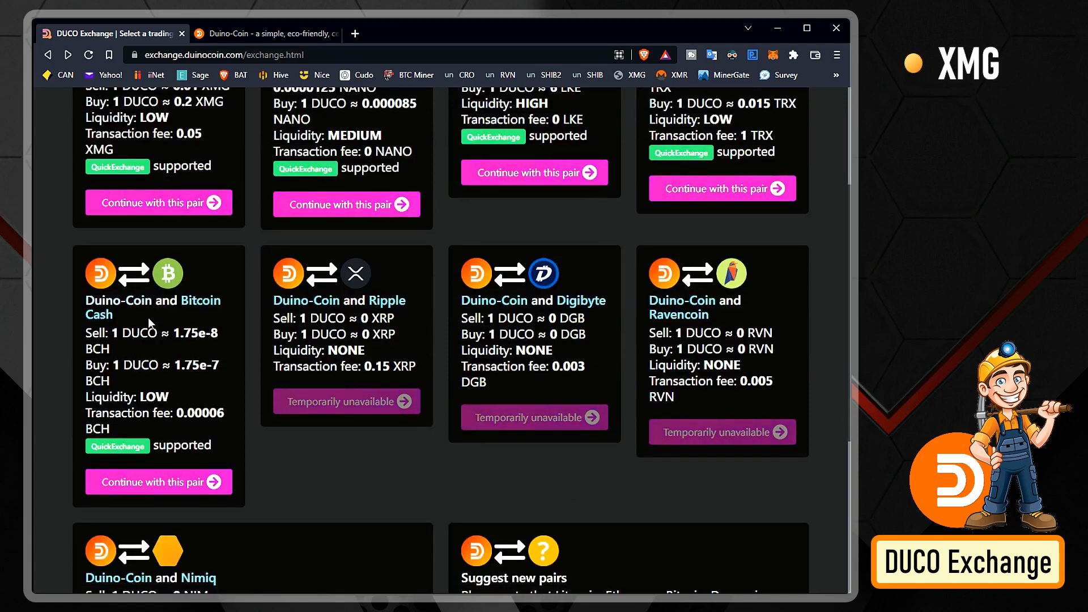
click(159, 481)
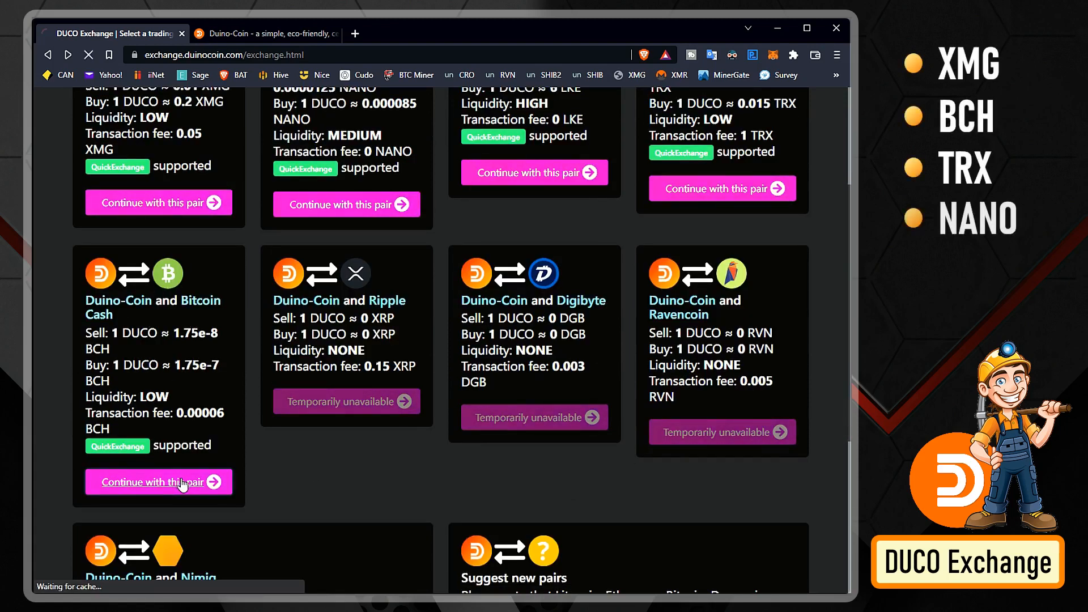
click(159, 481)
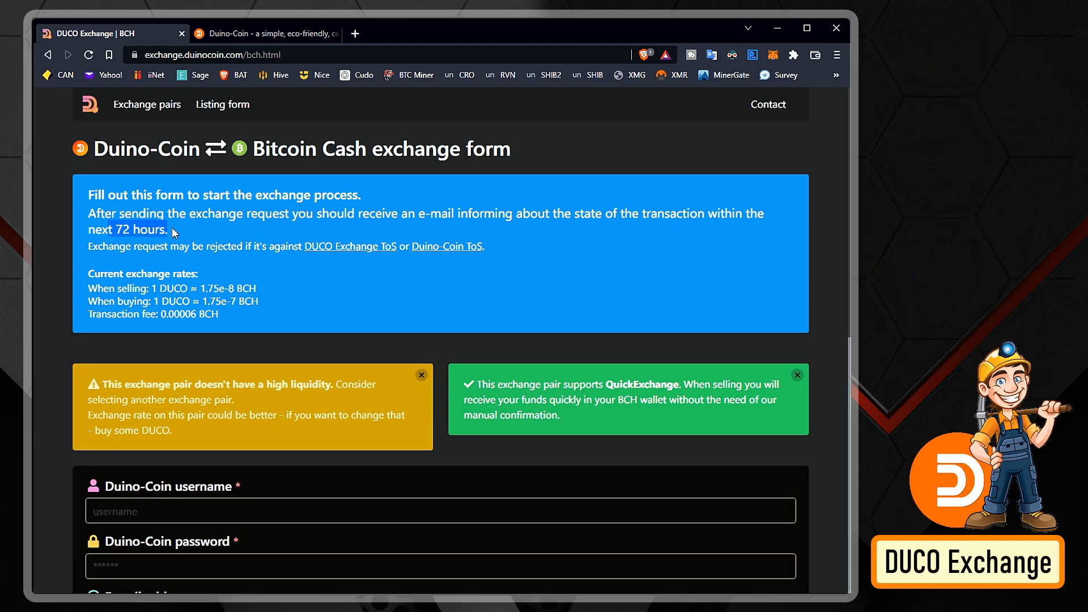
scroll(down, 3)
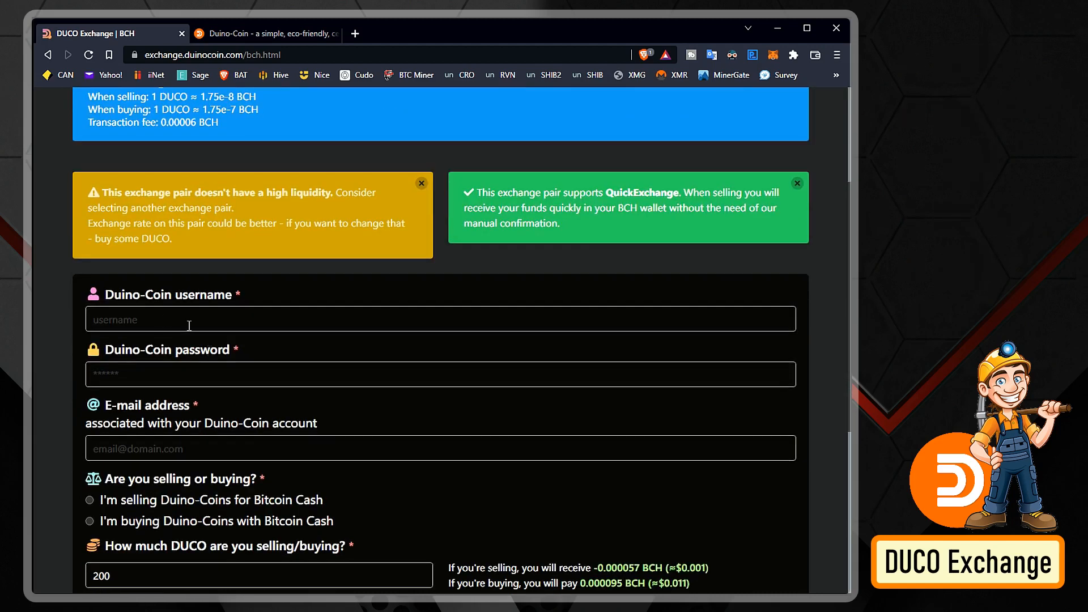
scroll(down, 3)
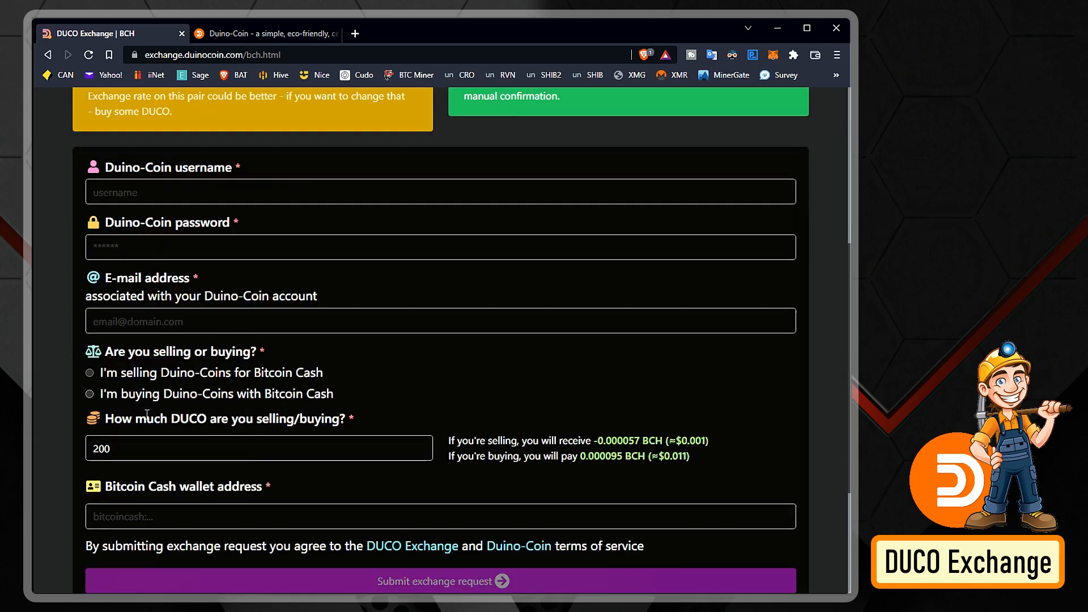
scroll(down, 3)
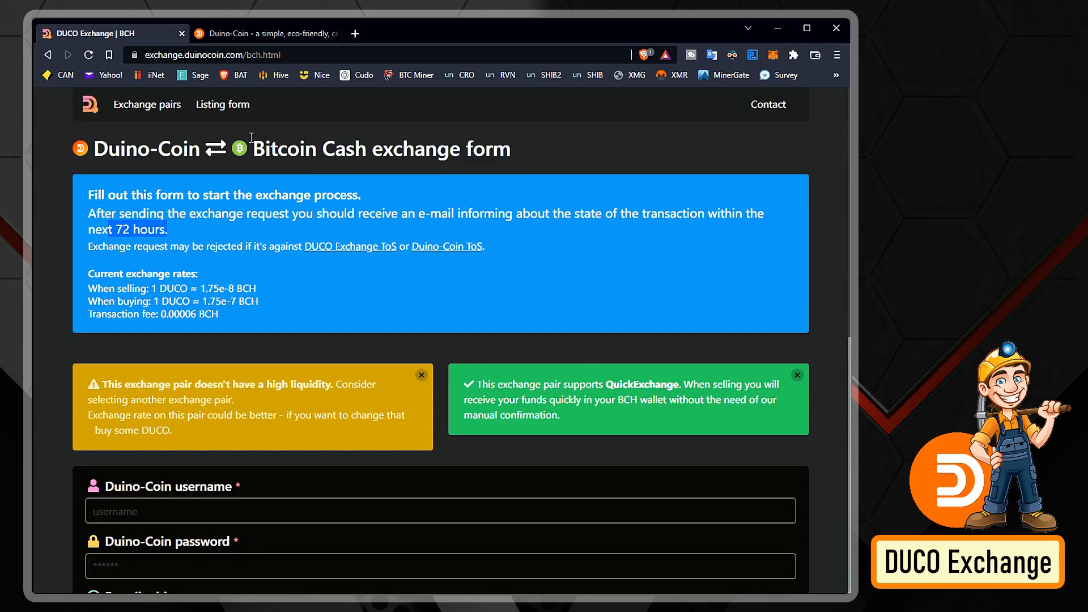
click(269, 33)
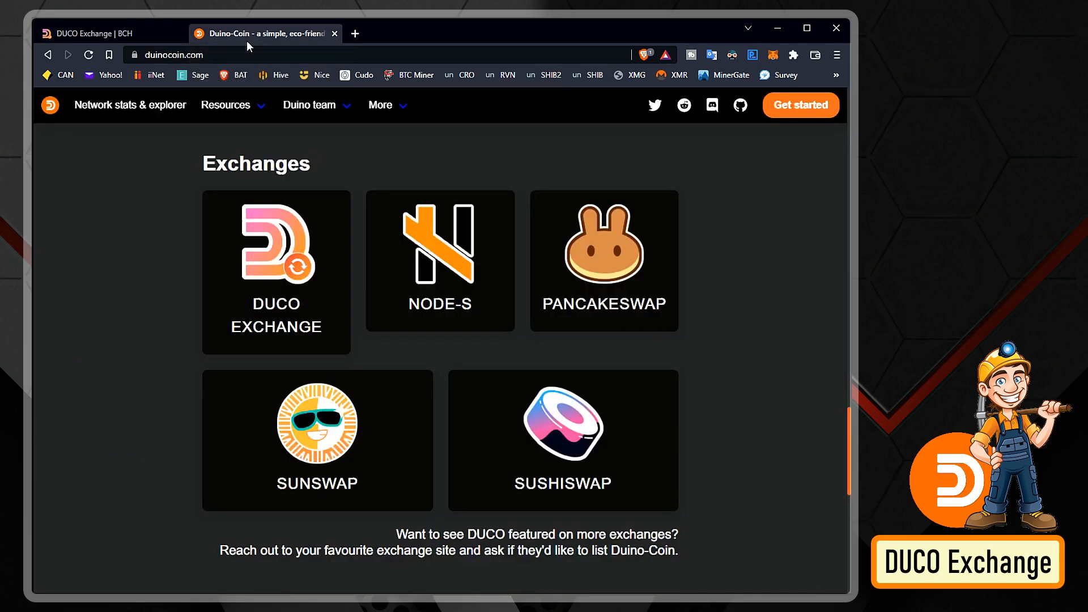
mouse_move(580, 269)
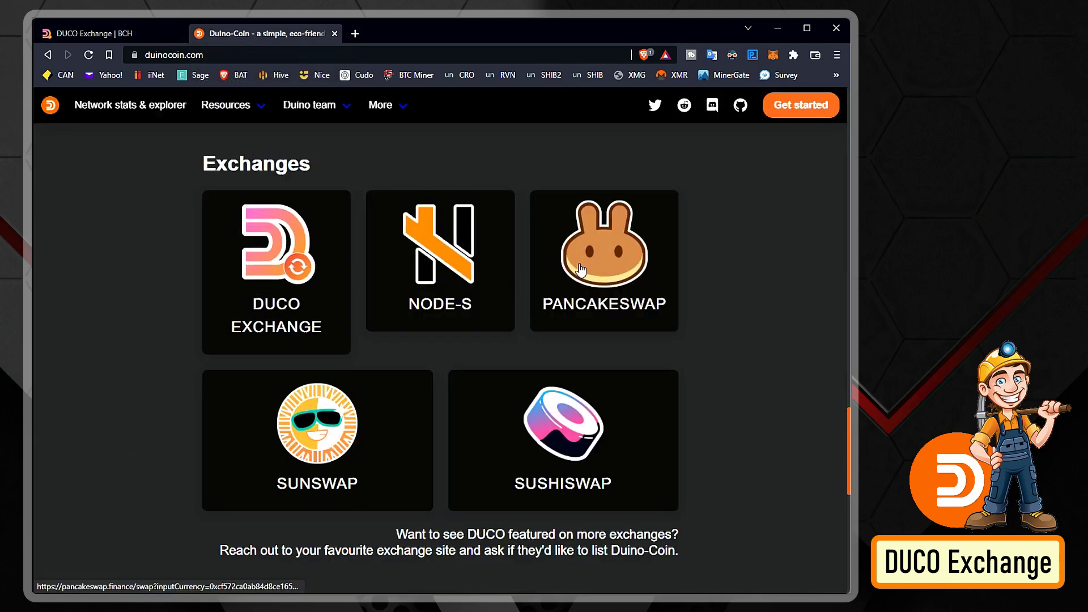